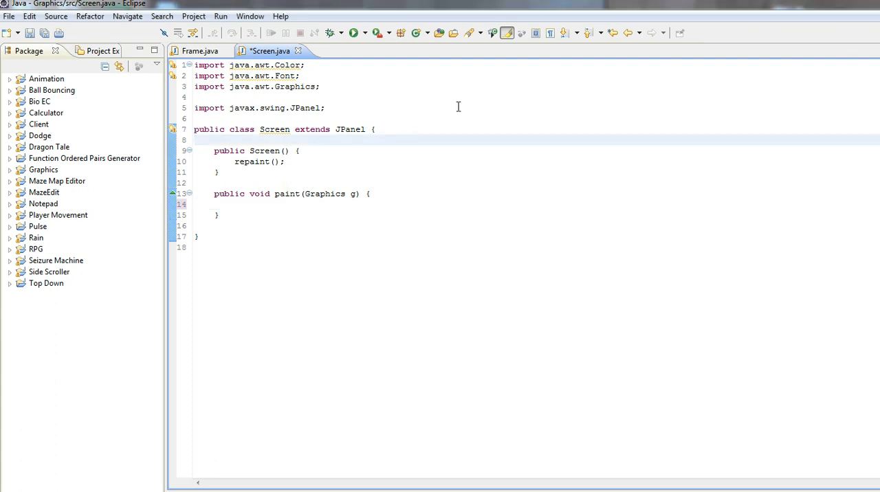
- Declare a private BufferedImage field named image in the Screen class, importing BufferedImage
key(Enter)
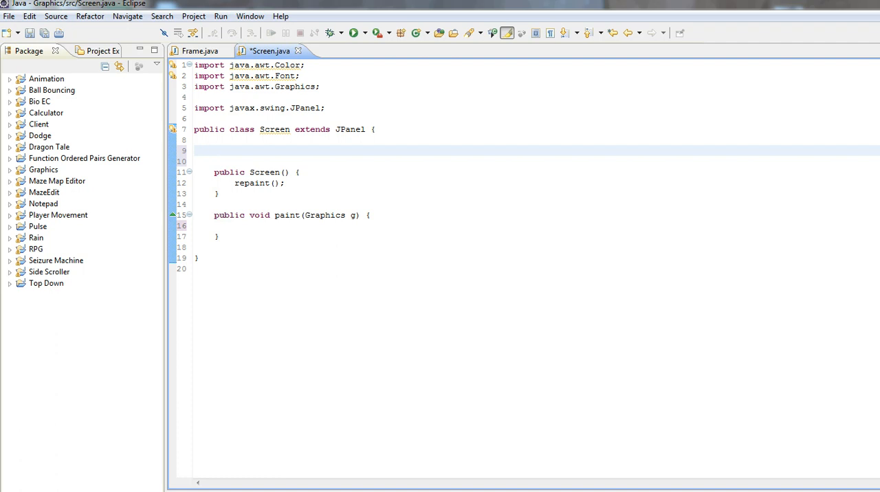
click(214, 150)
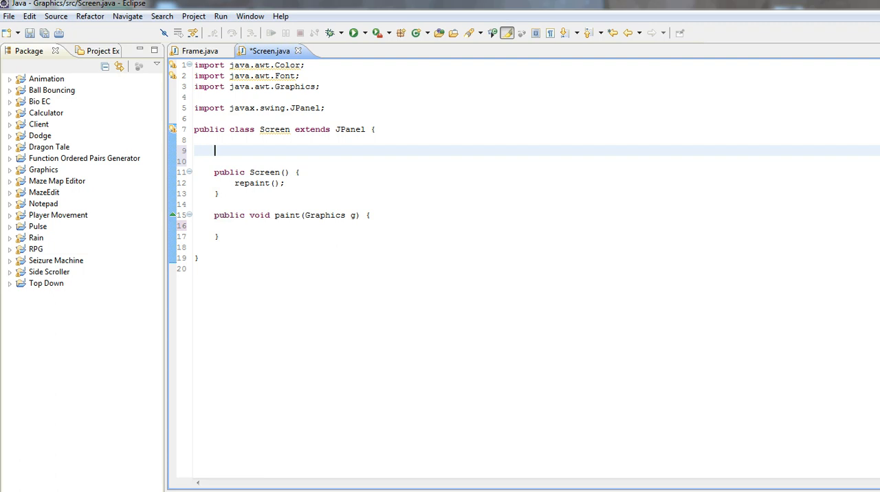
text(Bu)
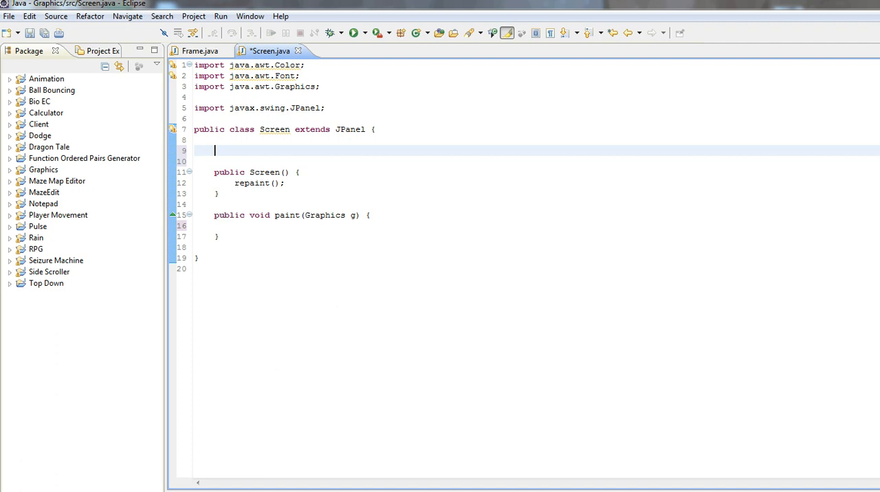
text(private Buffer)
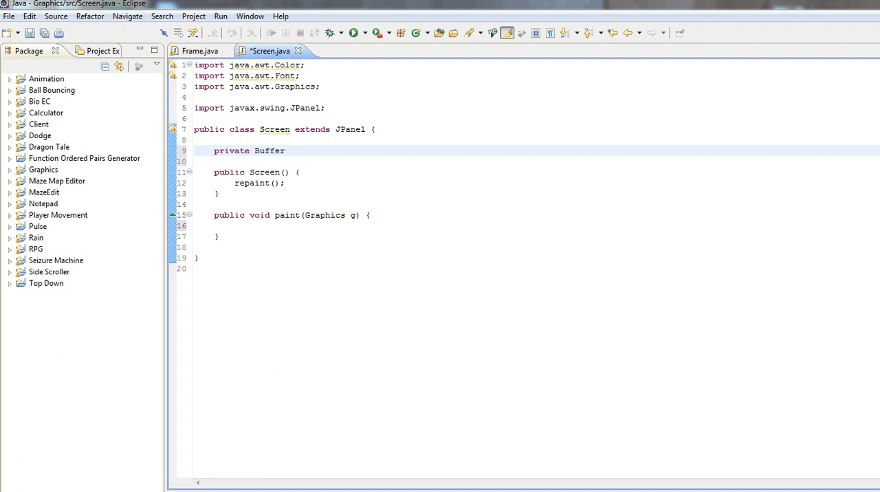
text(edImage image;)
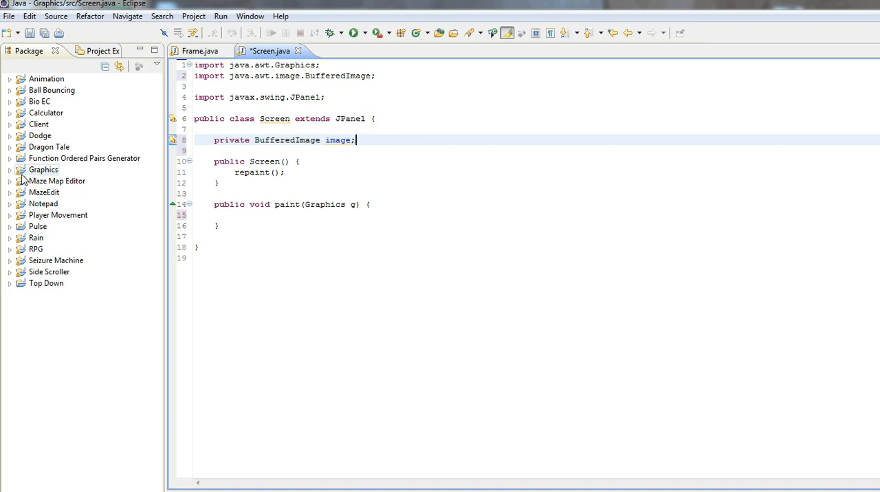
- Create a new folder named res in the Graphics project via New > Folder
click(11, 171)
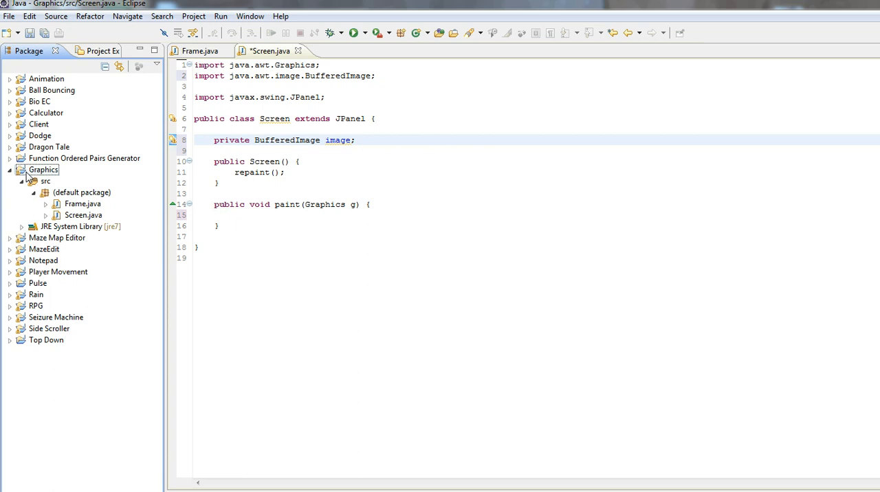
right_click(46, 182)
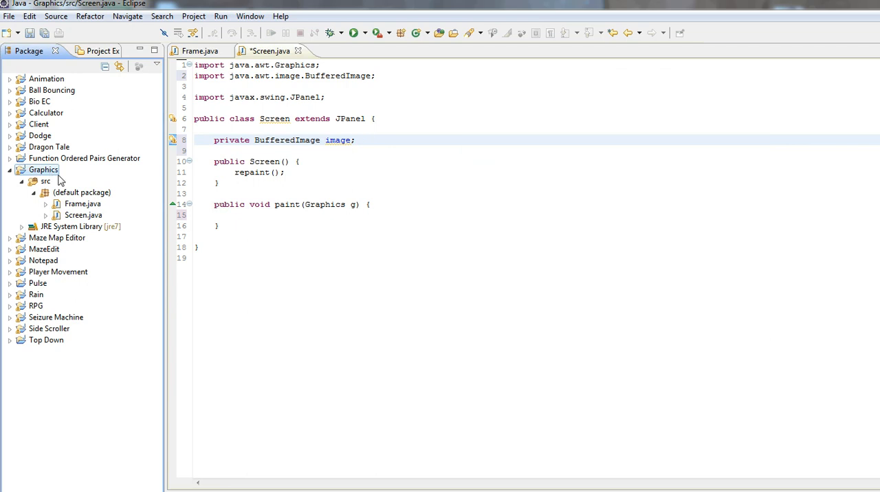
right_click(47, 181)
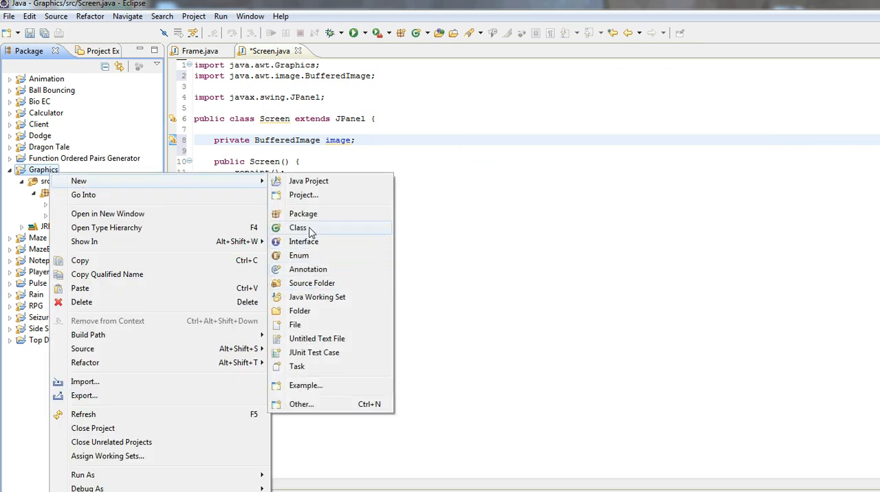
click(299, 311)
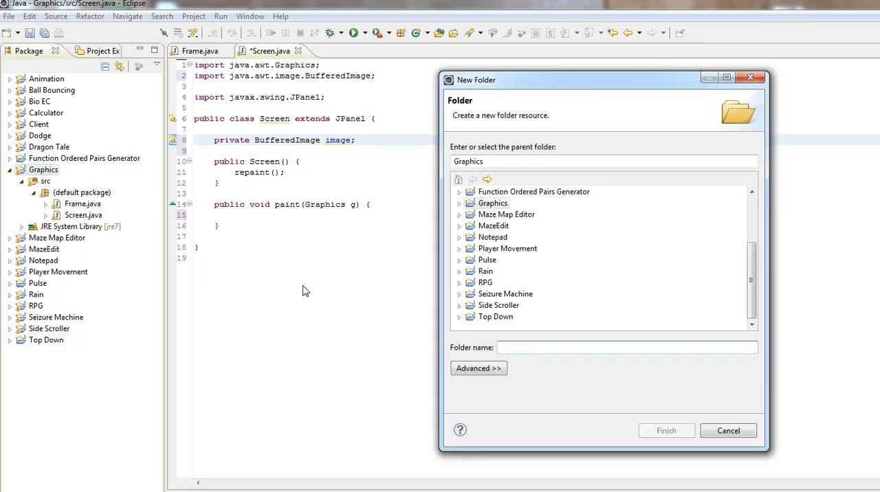
click(666, 431)
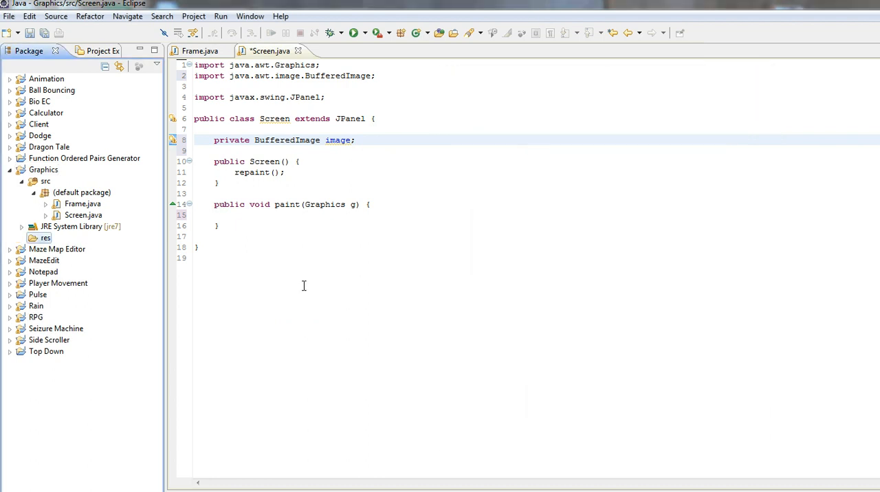
right_click(46, 237)
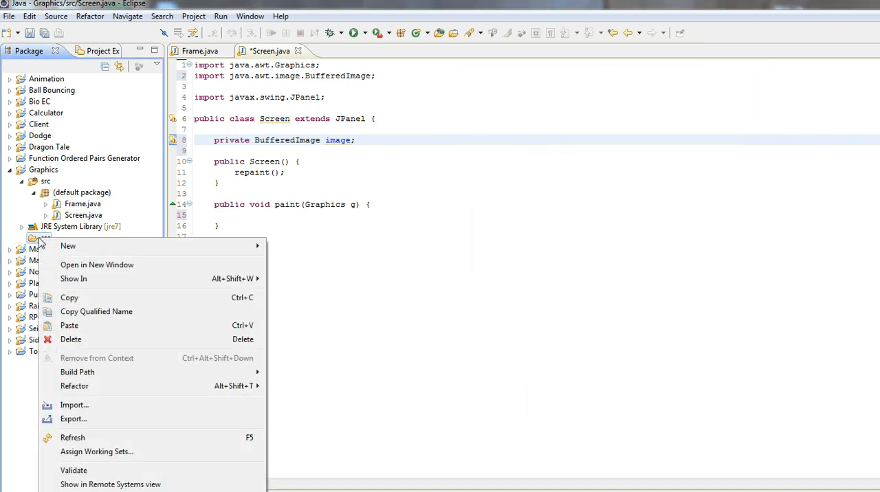
mouse_move(39, 249)
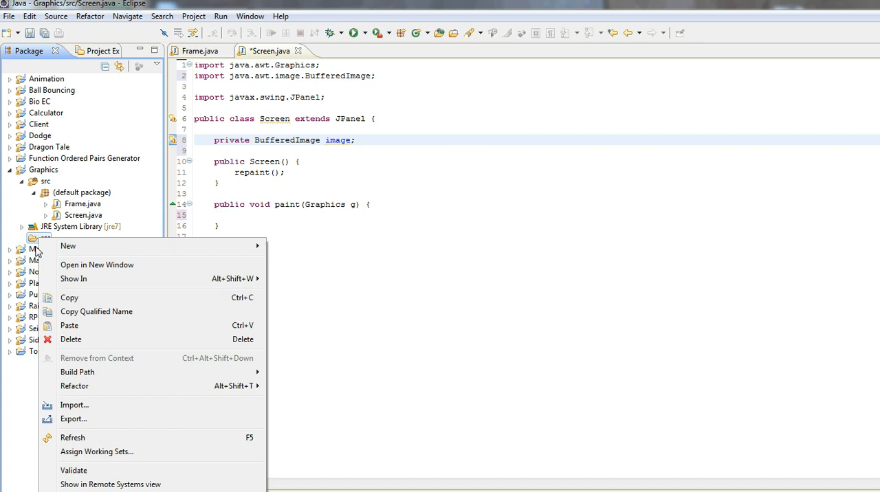
mouse_move(132, 371)
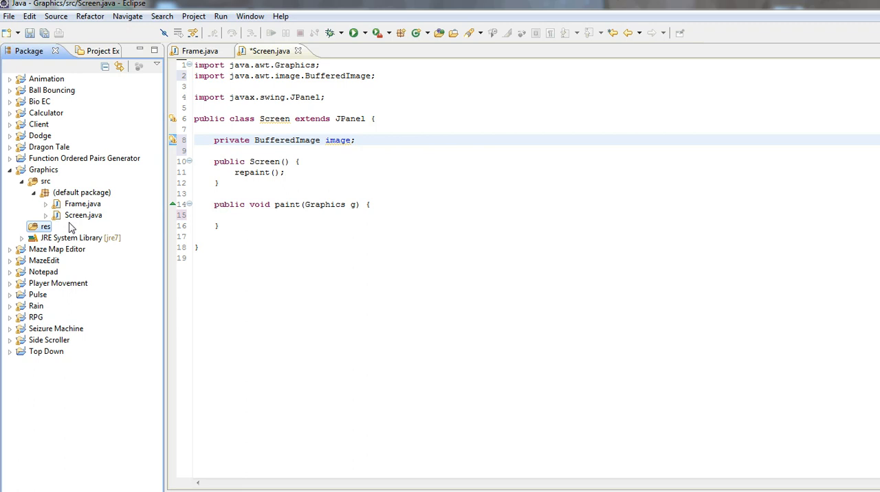
mouse_move(566, 3)
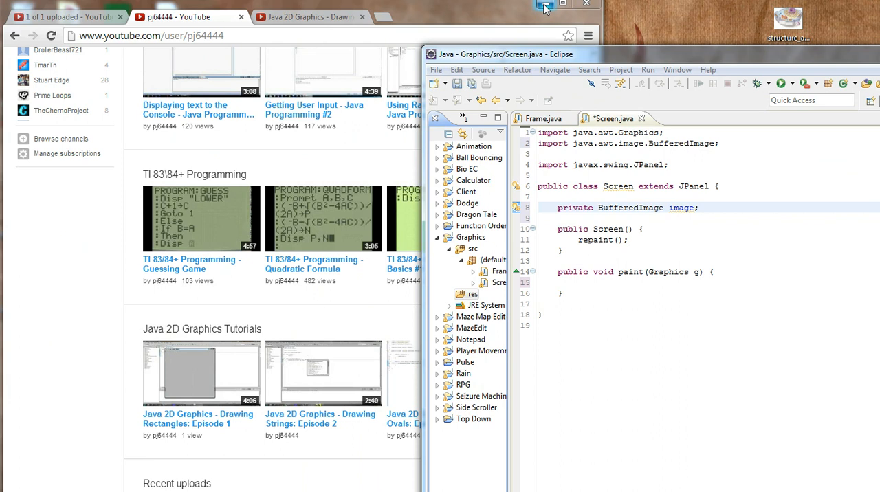
- Copy the image file from the desktop into the res folder, confirming Copy files
click(544, 6)
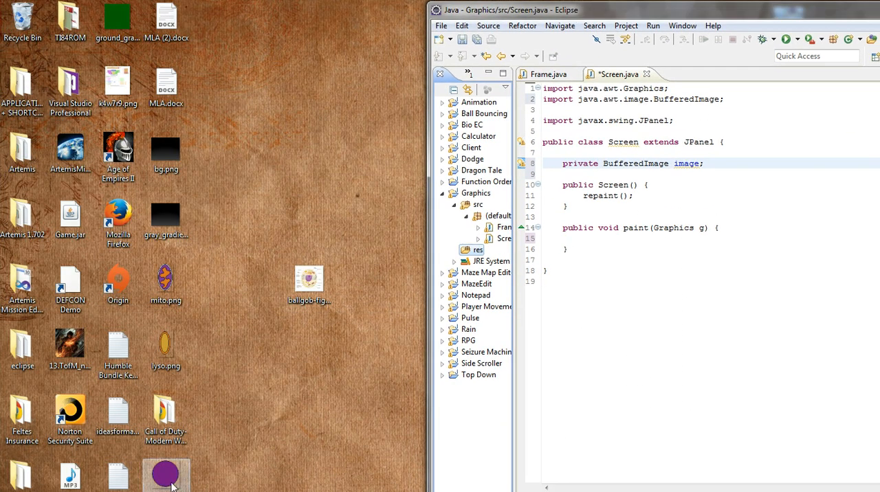
mouse_move(456, 275)
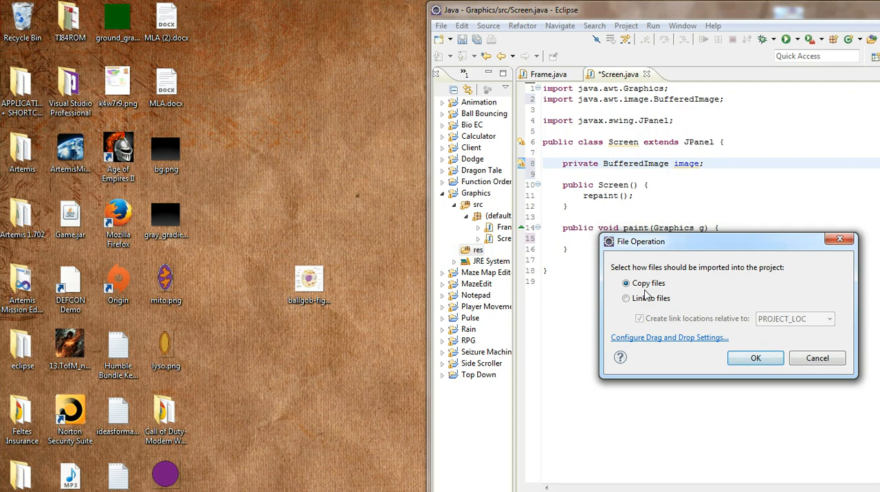
click(755, 358)
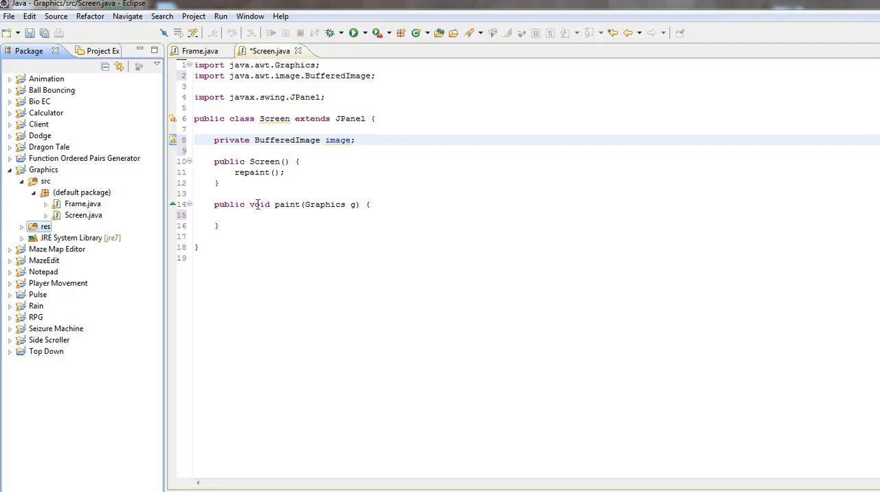
- Wrap the Screen constructor body in try / catch (IOException e) with e.printStackTrace(), importing IOException
click(22, 226)
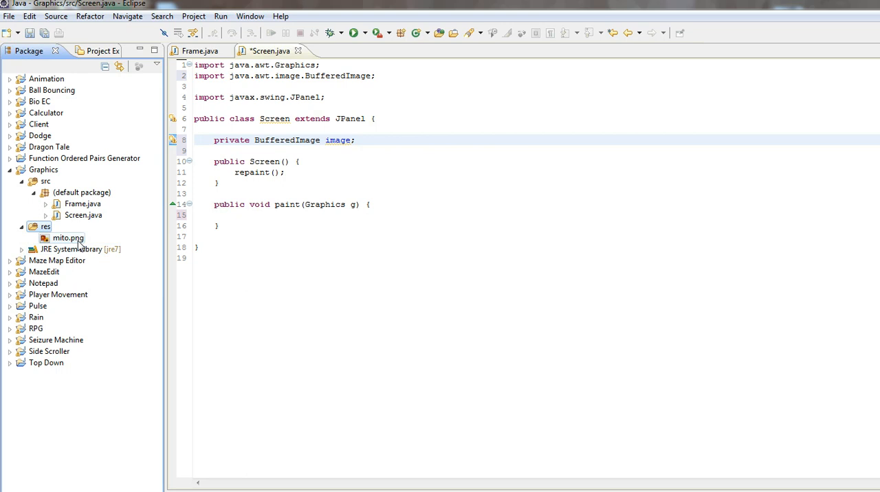
double_click(67, 236)
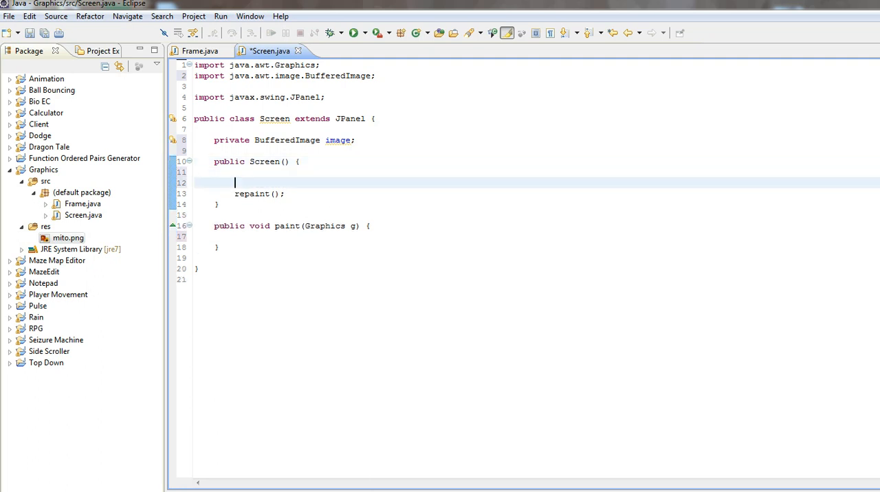
text(try {)
text(} catch(Excpetion )
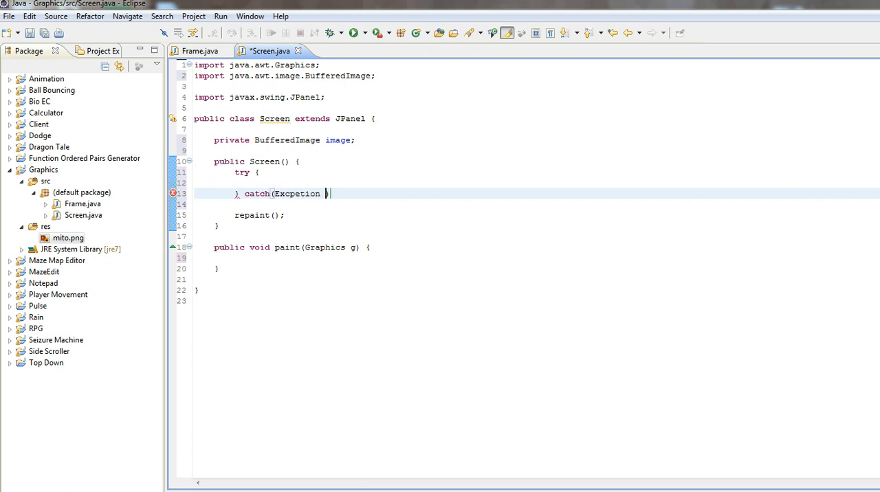
text(IO))
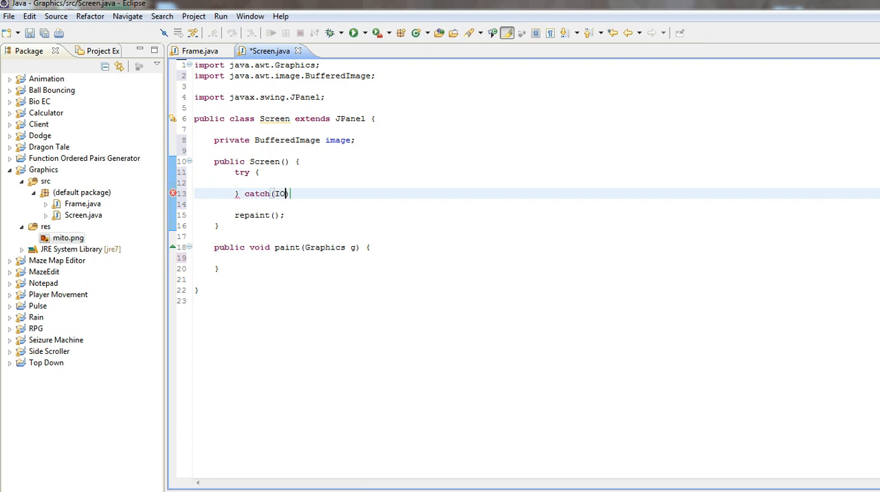
text(Exc))
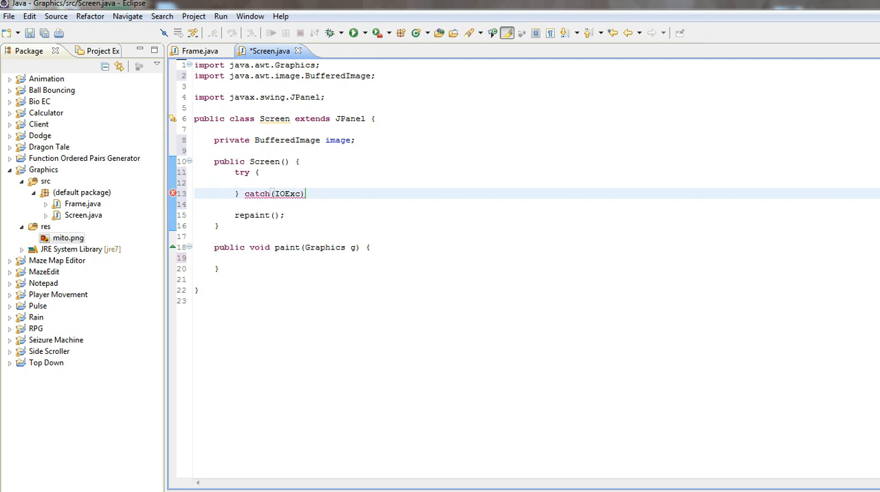
text(eption e)
text(e.printStackTrace();)
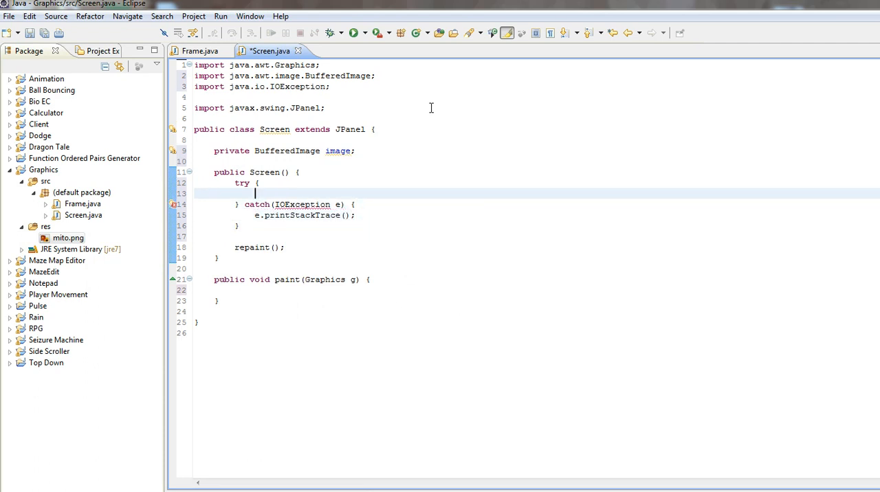
- Assign image = ImageIO.read(getClass().getResourceAsStream("/mito.png")) in the try block, importing ImageIO
text(image =)
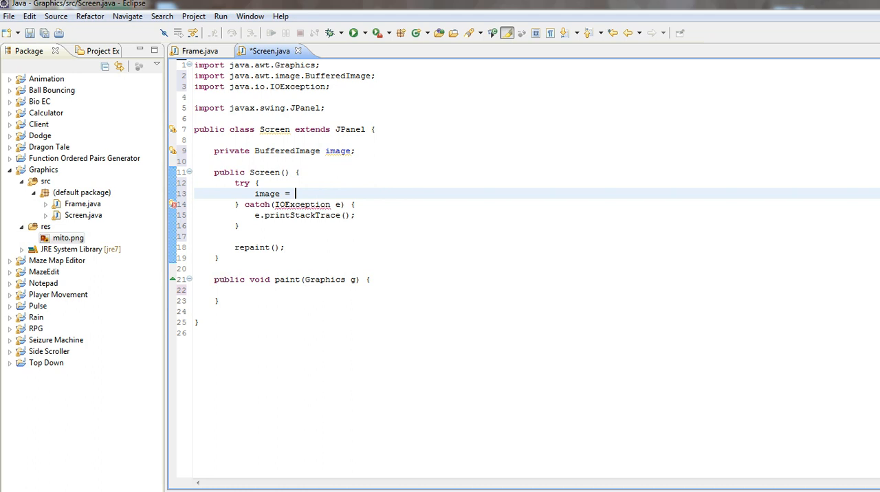
text(Imag)
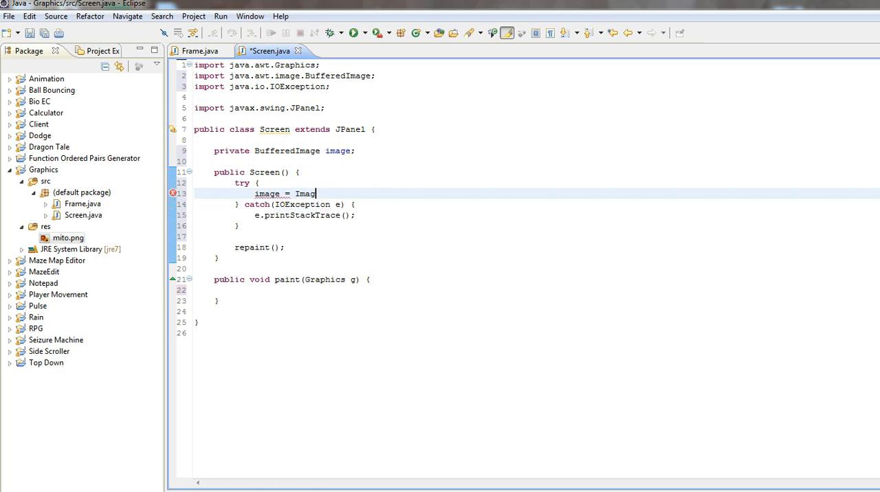
text(eIO.read(get))
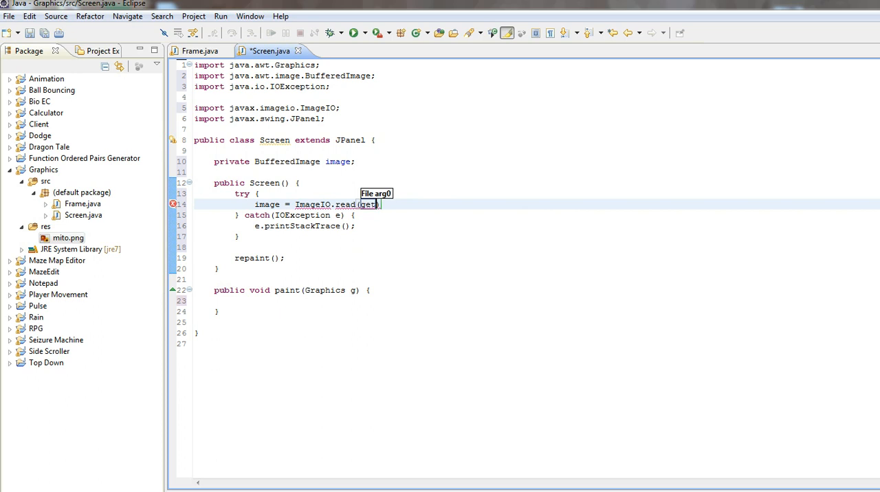
text(Class()
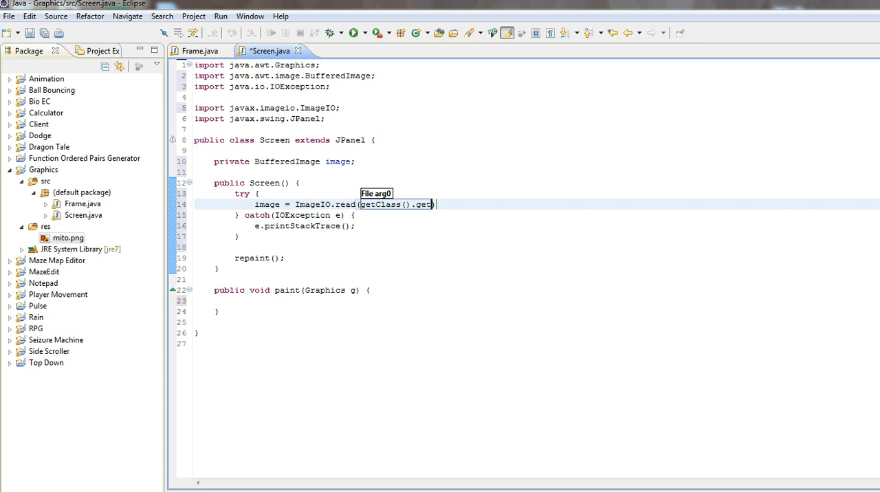
text(Resource)
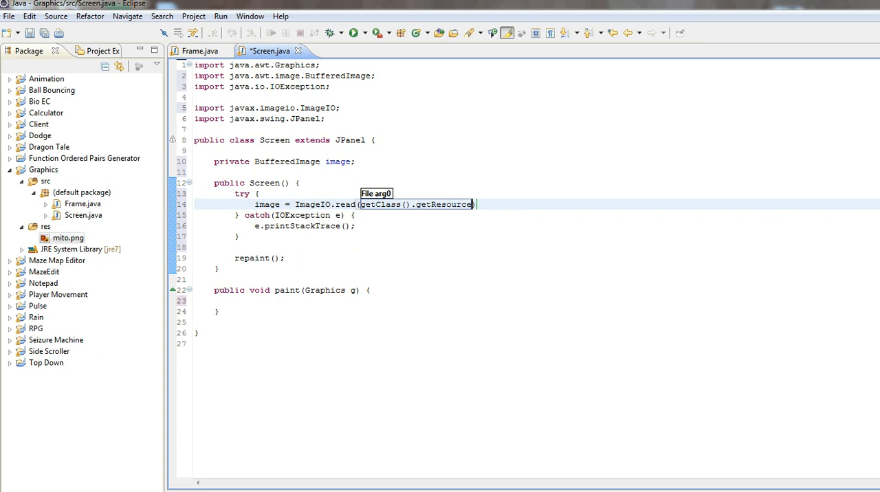
text(AsStream()
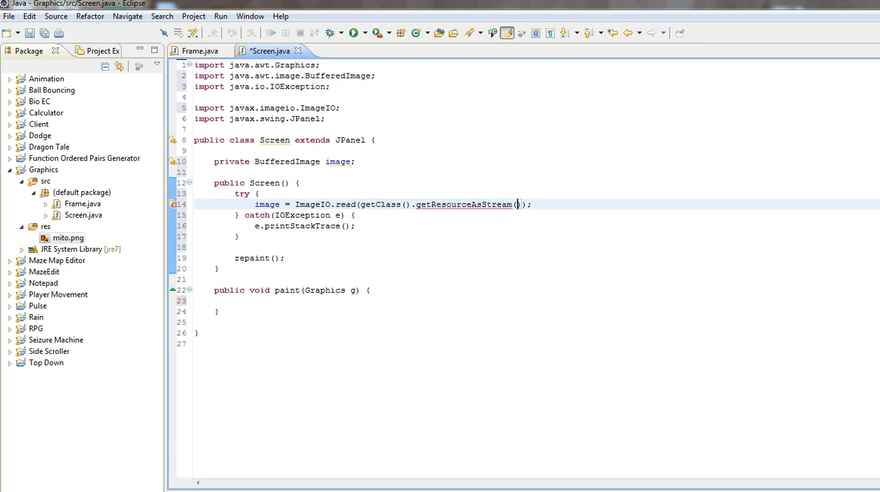
text("")
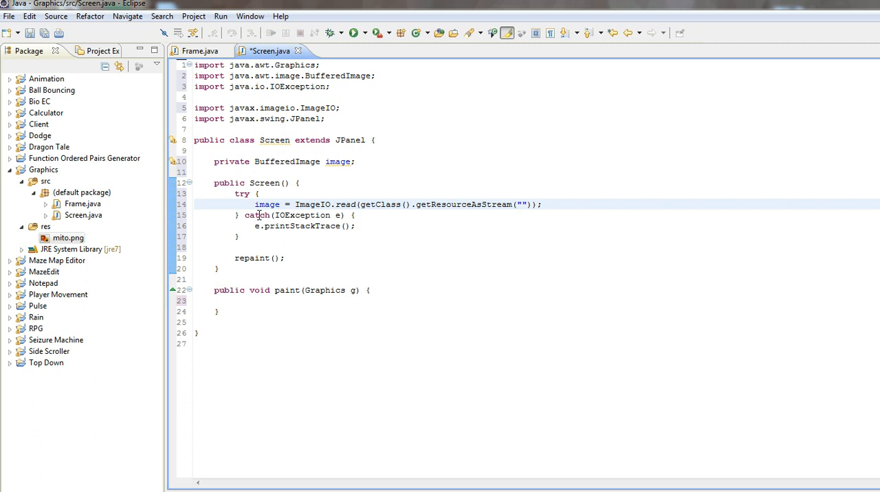
text(/mito.)
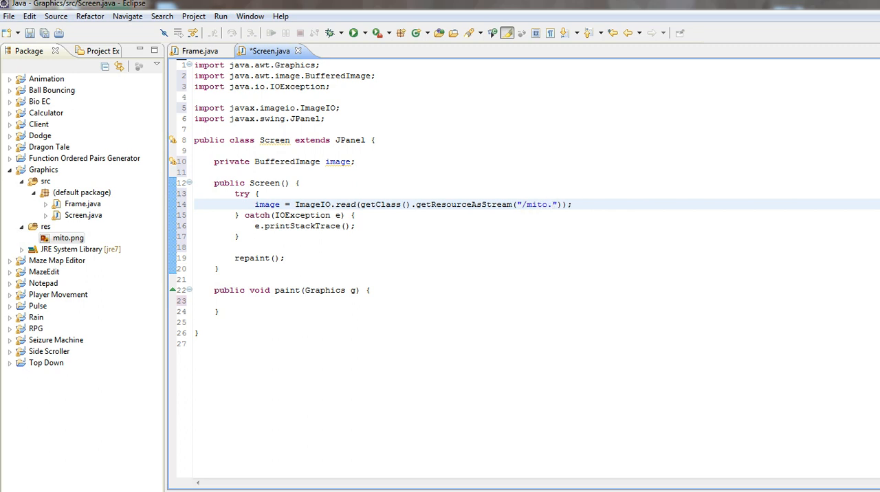
text(png)
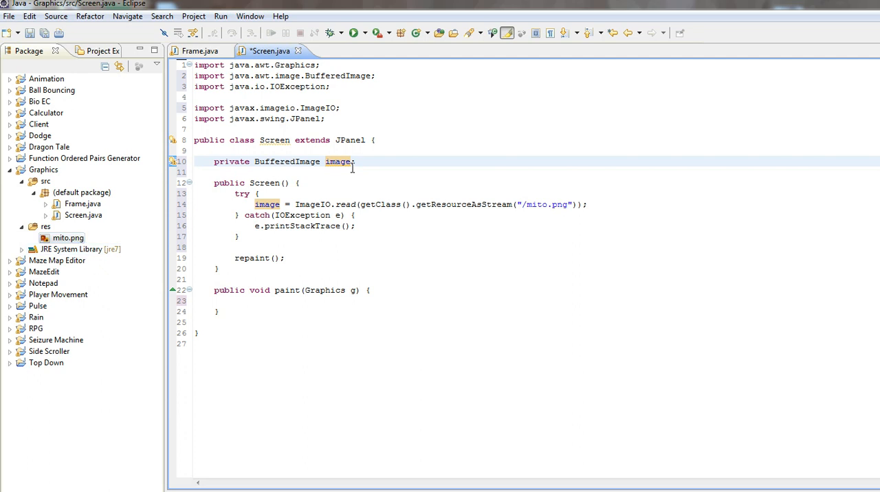
- Start g.drawImage in paint() with image and the 100, 100, 100, 100 arguments, clearing the placeholders
click(368, 300)
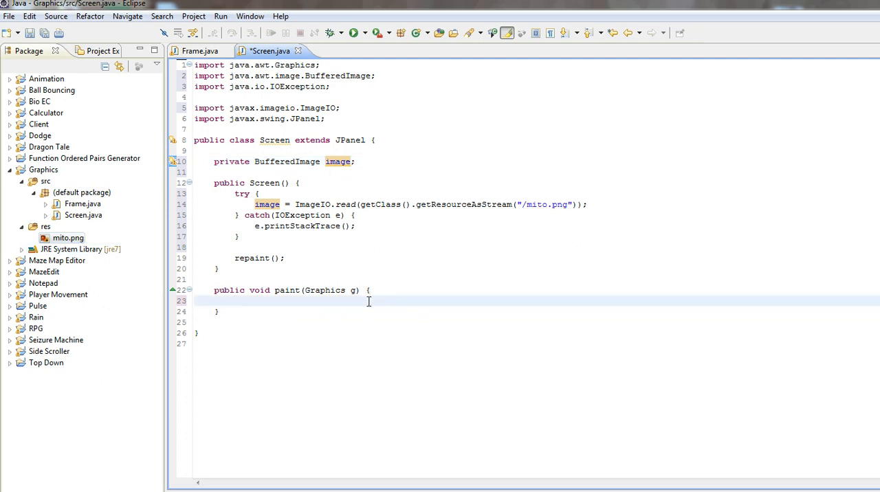
text(g.drawImage(arg0, arg1, arg2, arg3, arg4, arg5, arg6, arg7, arg8, arg9);)
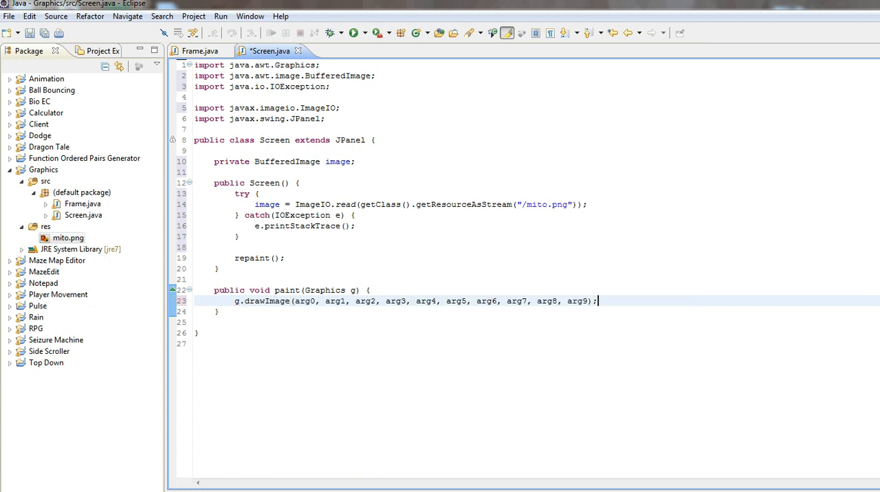
key(BackSpace)
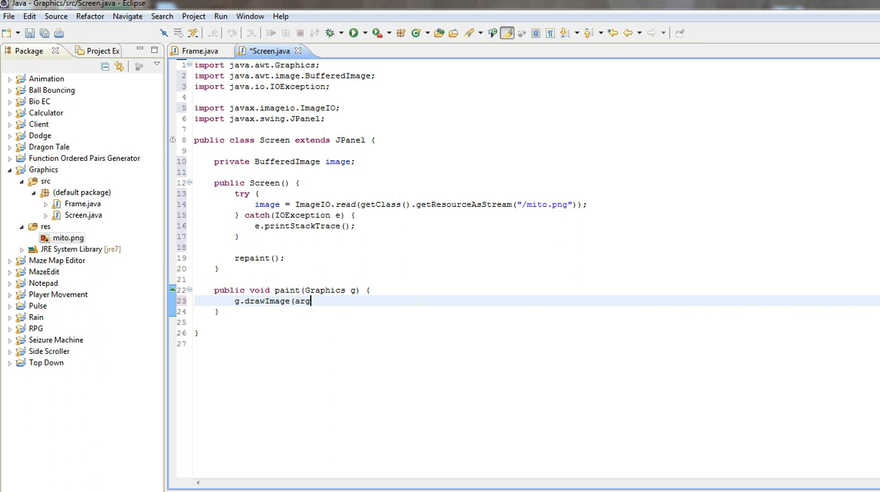
key(BackSpace)
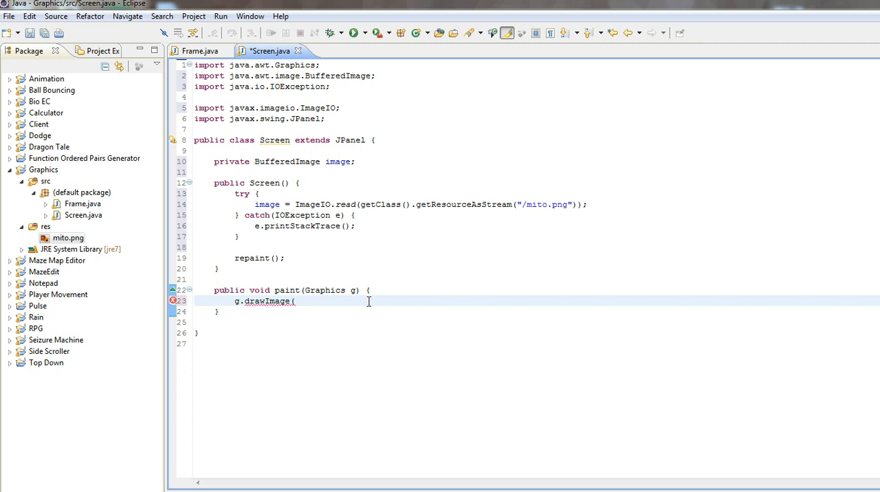
text(image, 100)
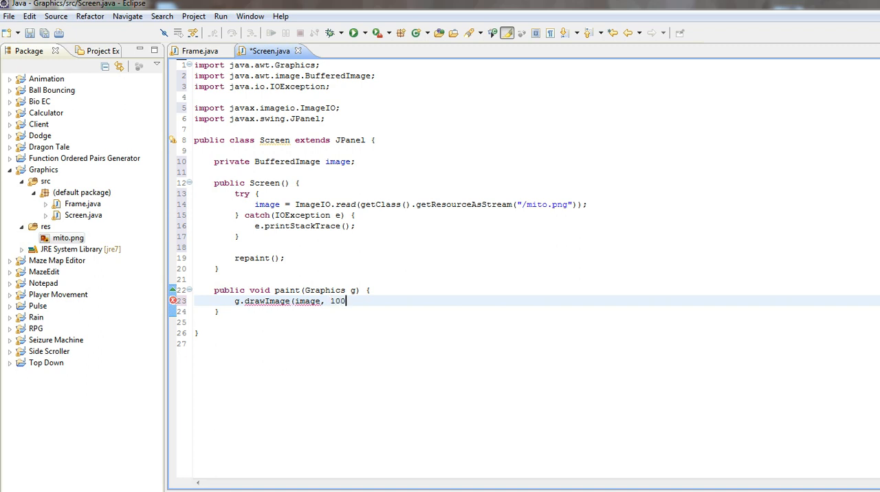
text(, 100,)
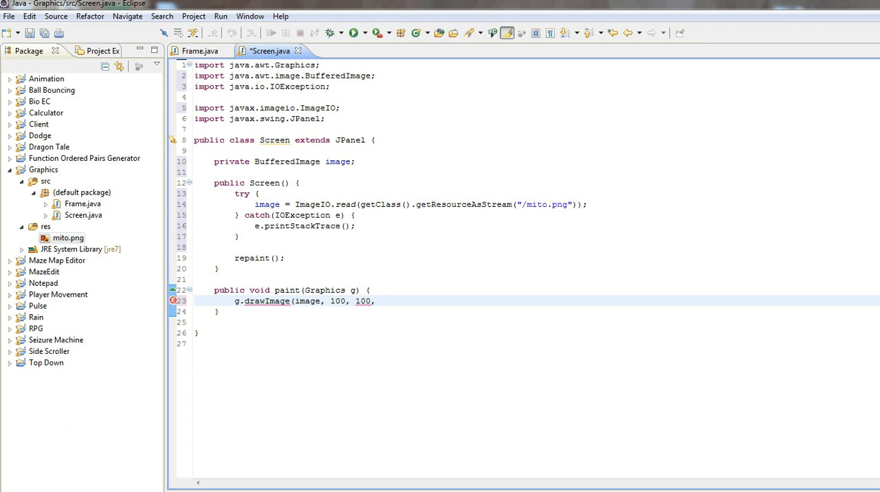
- Finish the call with the null observer so it reads g.drawImage(image, 100, 100, 100, 100, null);
click(380, 301)
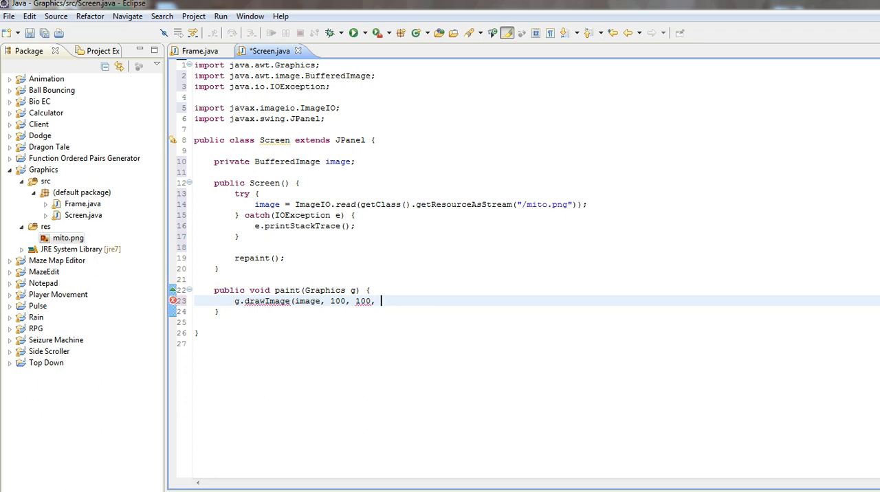
text(ull))
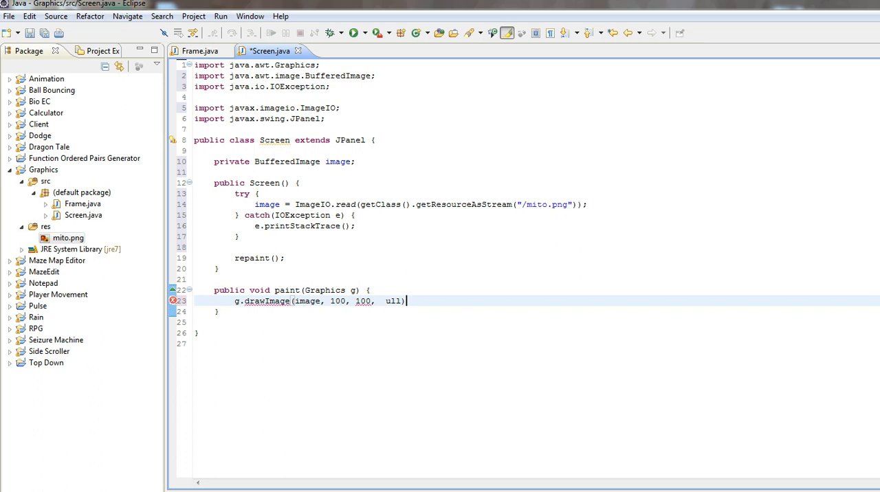
key(BackSpace)
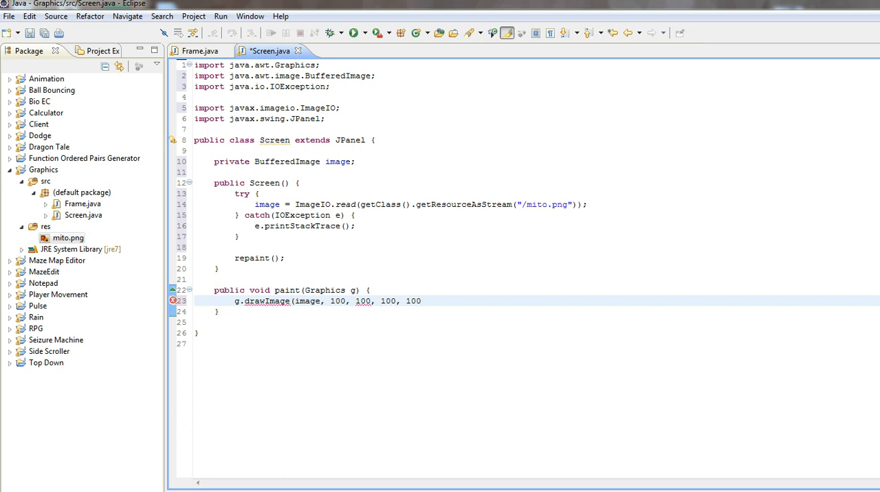
text(, nu)
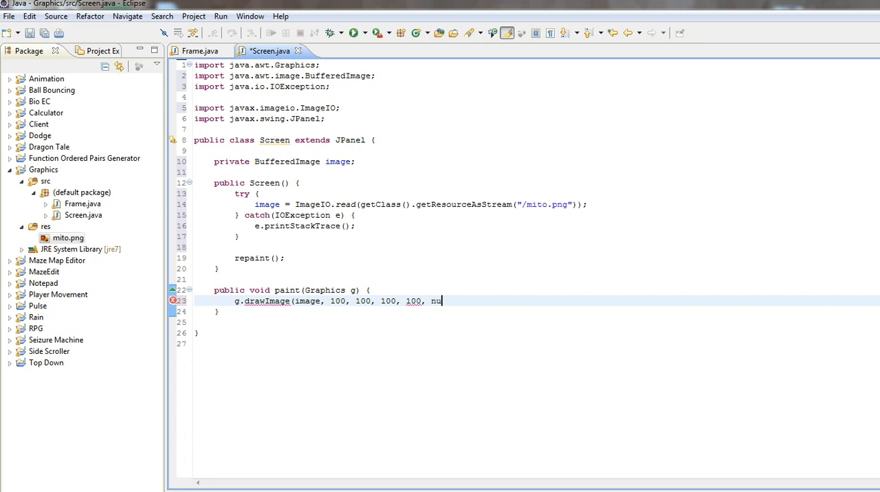
text(ll);)
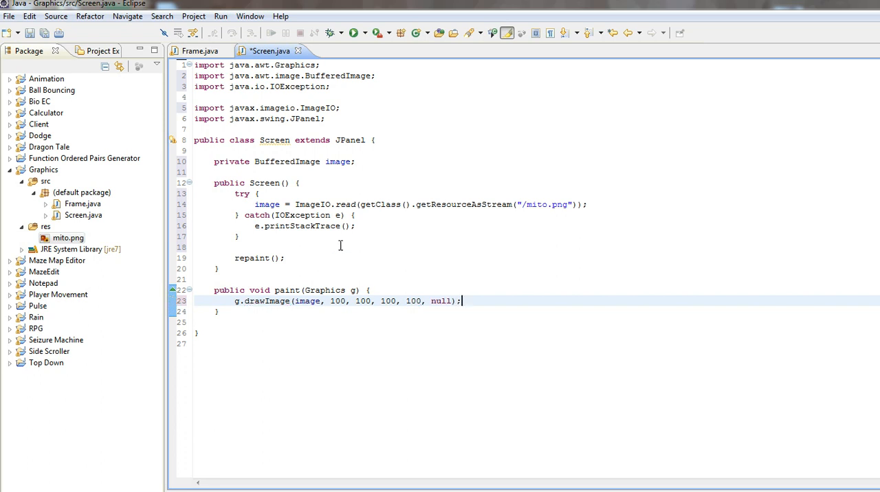
- Run the app, compare with mito.png in Photo Viewer, then drop the size arguments leaving g.drawImage(image, 100, 100, null)
click(353, 33)
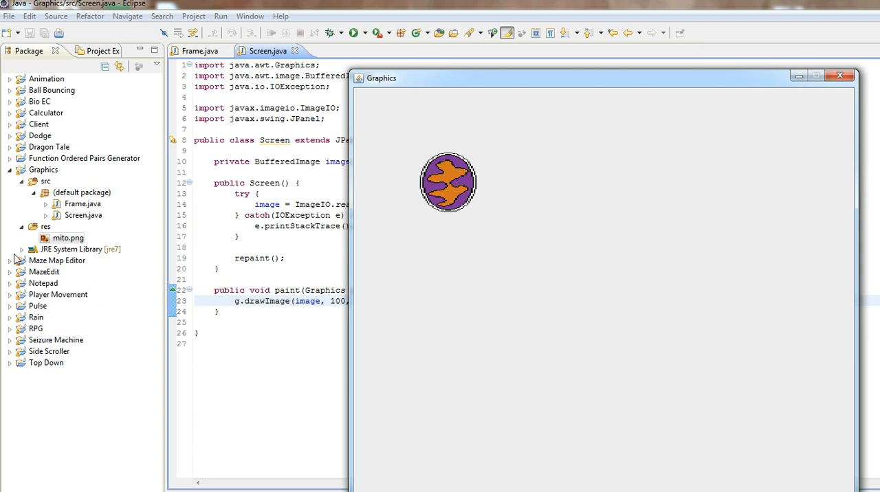
click(838, 75)
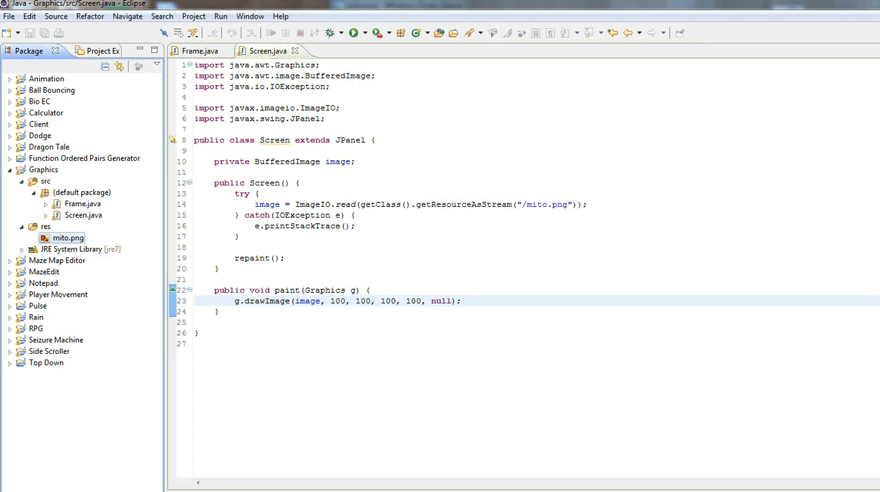
double_click(69, 236)
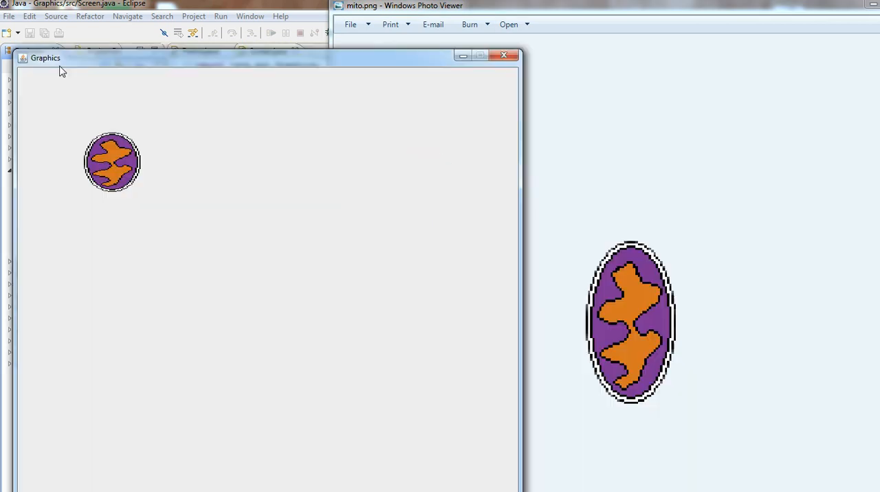
click(503, 55)
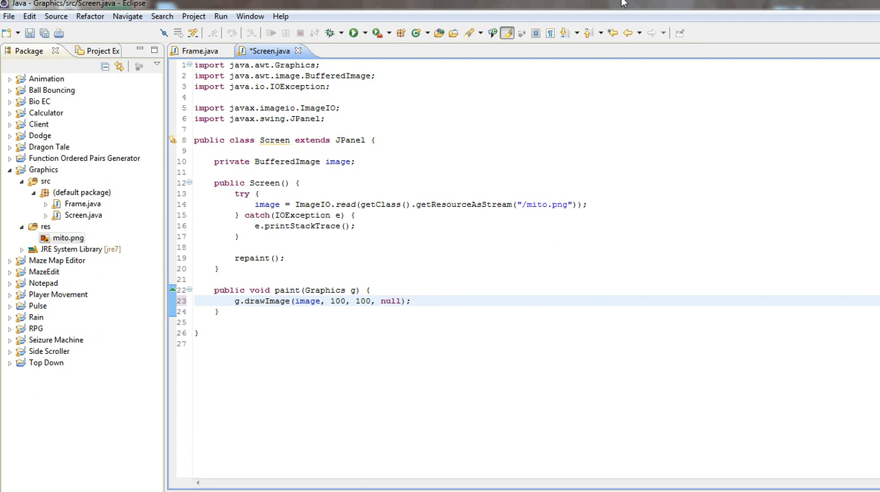
- Run the natural-size image, then add image.getWidth() * 2 as the drawImage width
click(346, 161)
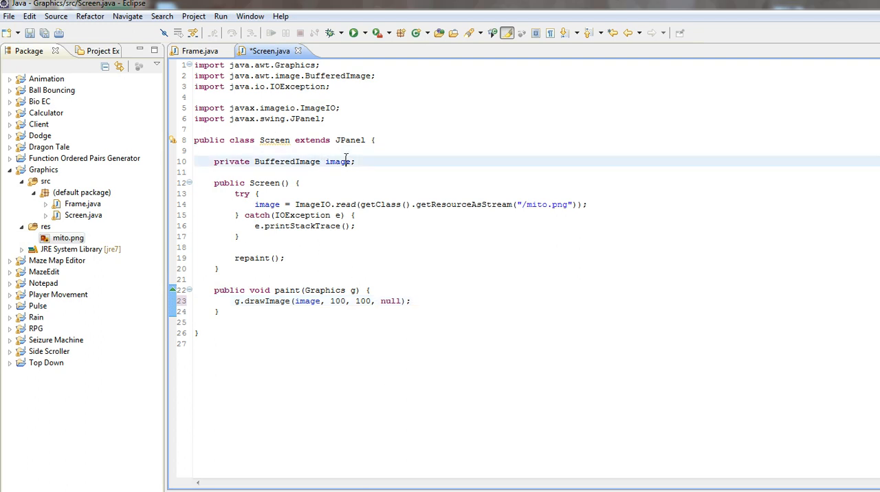
click(355, 33)
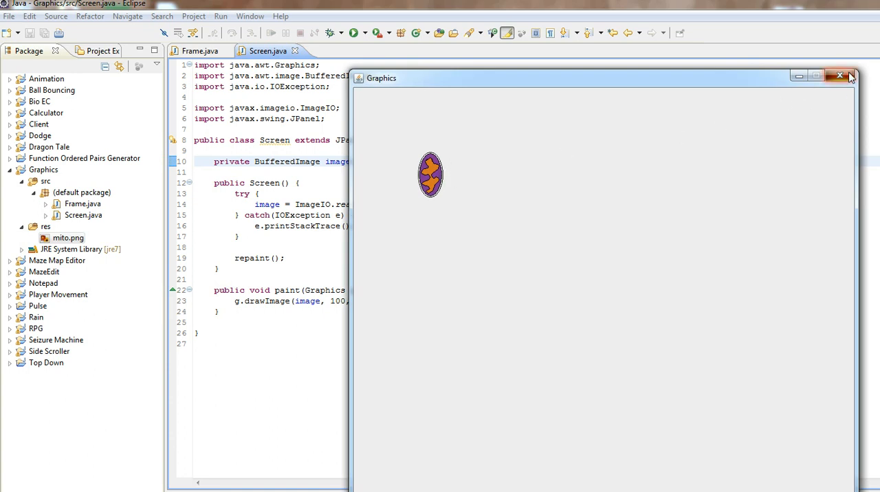
click(838, 75)
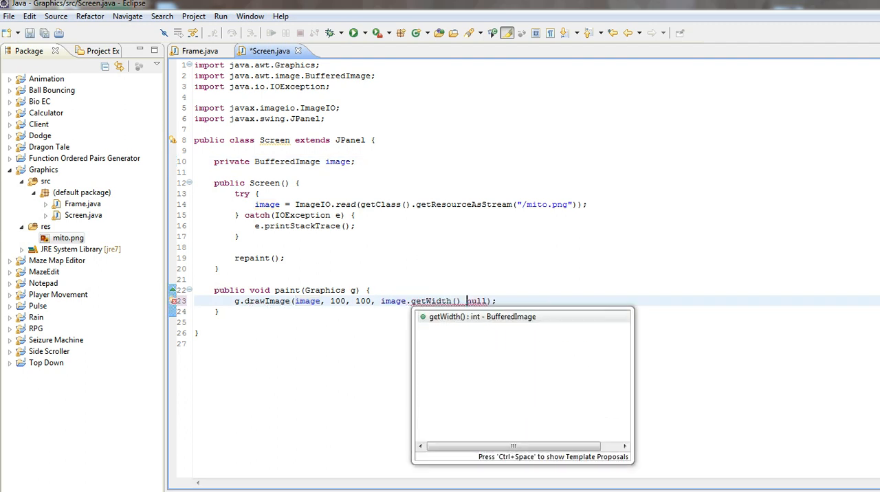
text(* 2, image.getHeight()
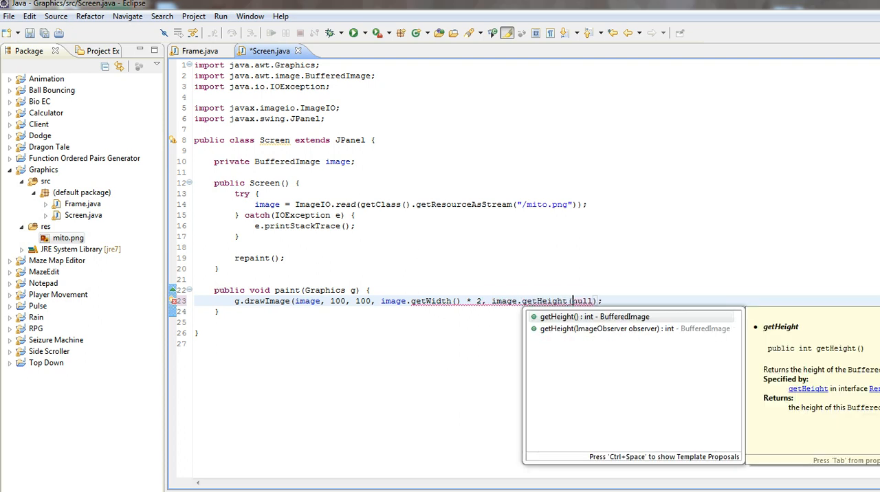
- Add image.getHeight() * 2 as the height and run to check the doubled image
click(594, 316)
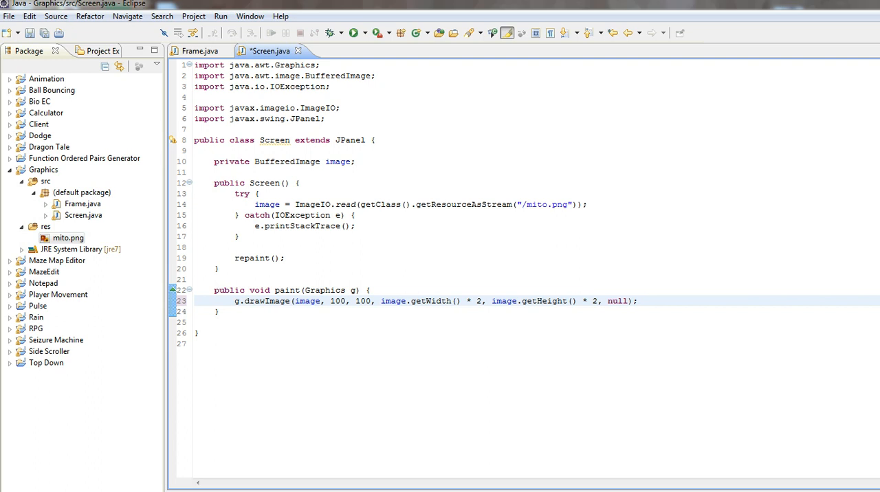
mouse_move(353, 33)
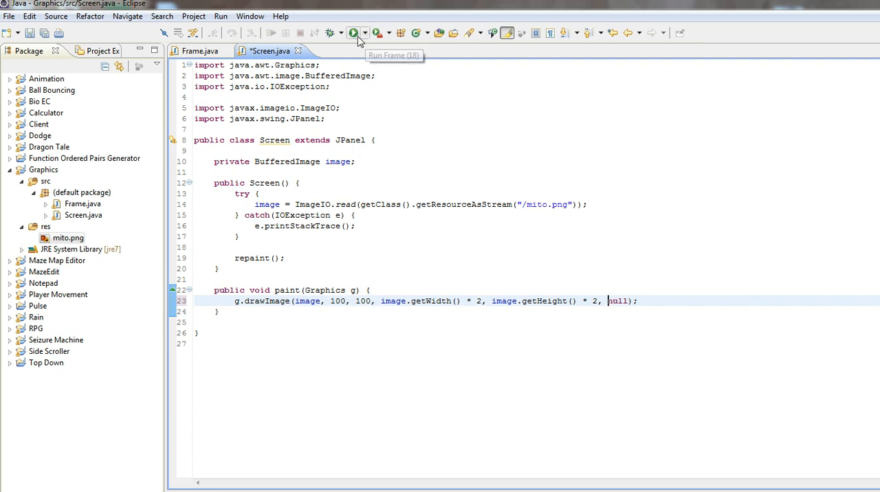
click(353, 33)
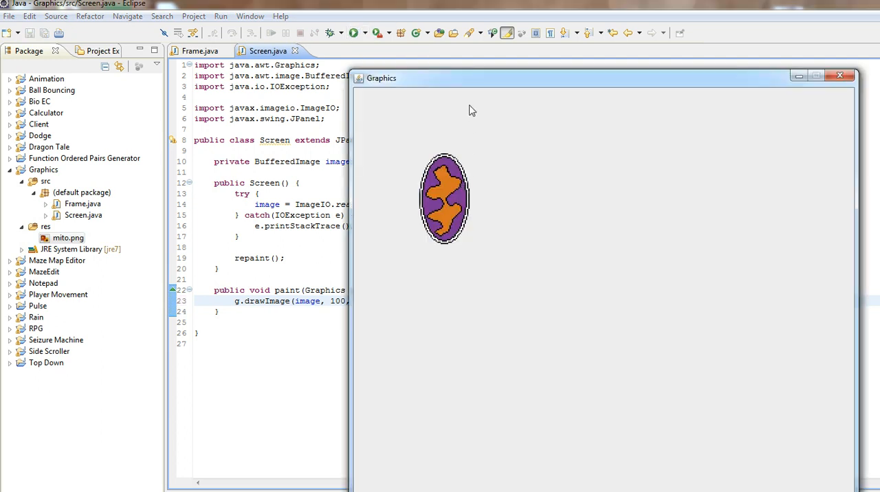
click(839, 74)
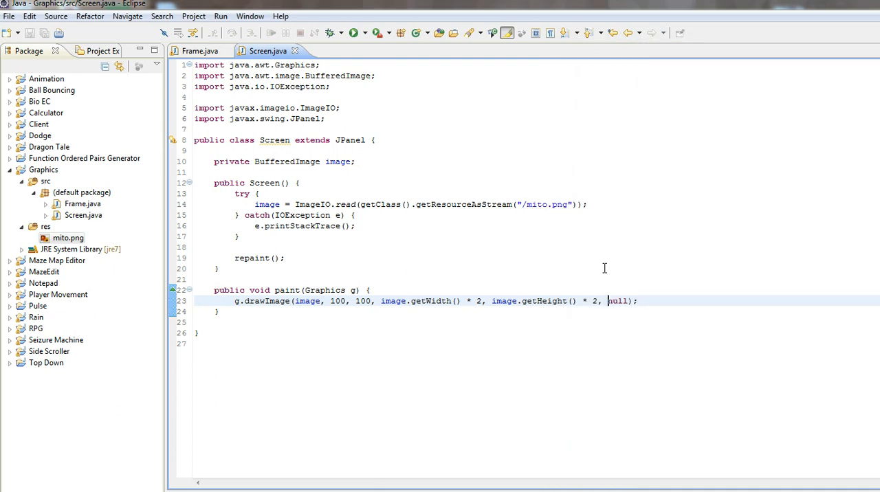
- Change both multipliers to * 4 and run to view the fourfold image
text(4)
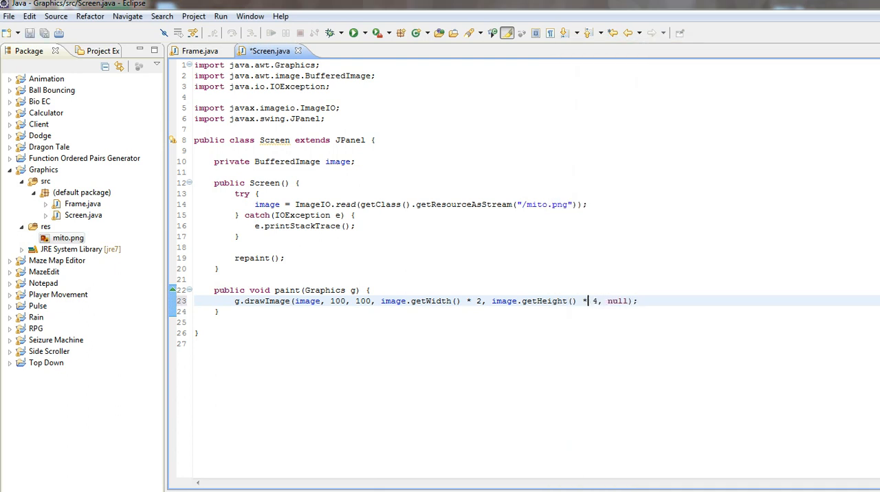
text(4)
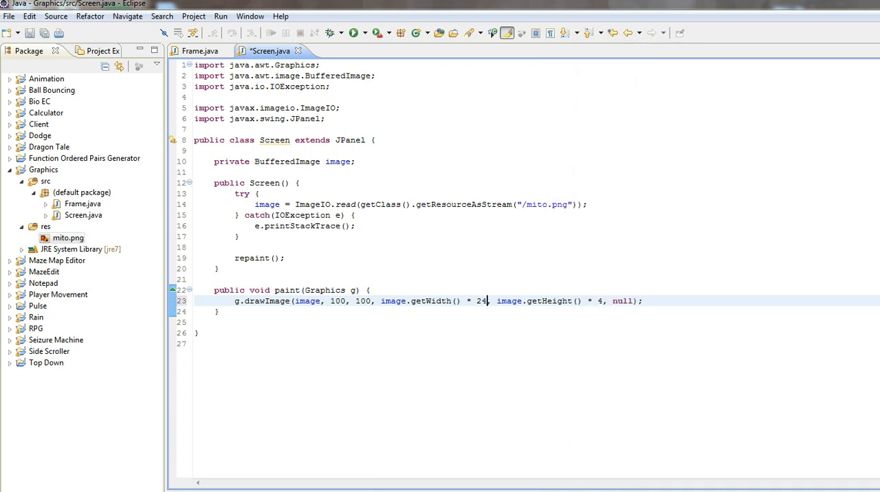
click(354, 33)
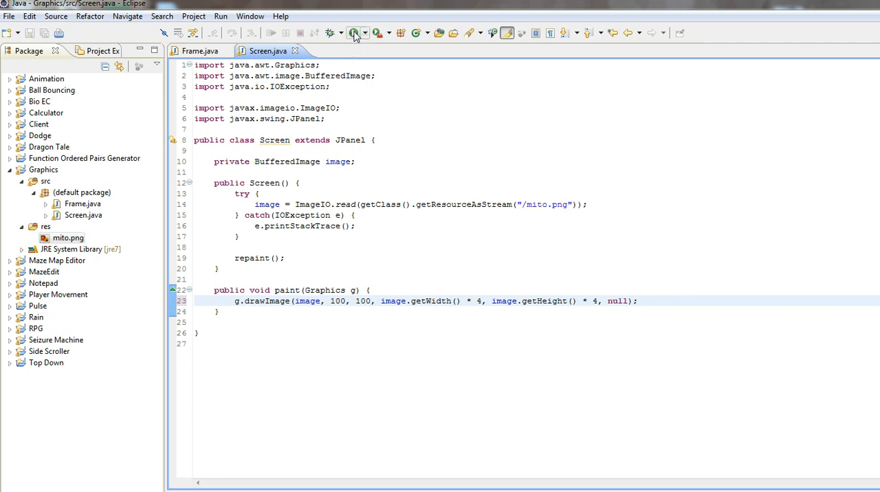
click(353, 33)
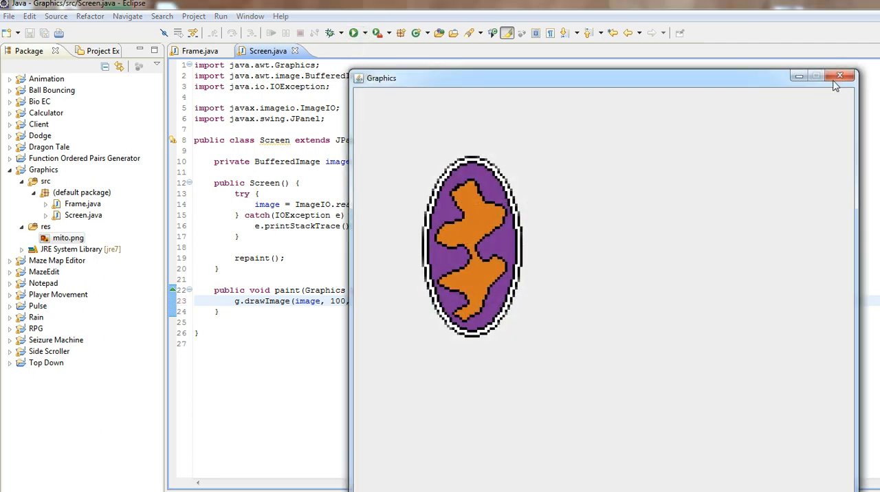
click(838, 76)
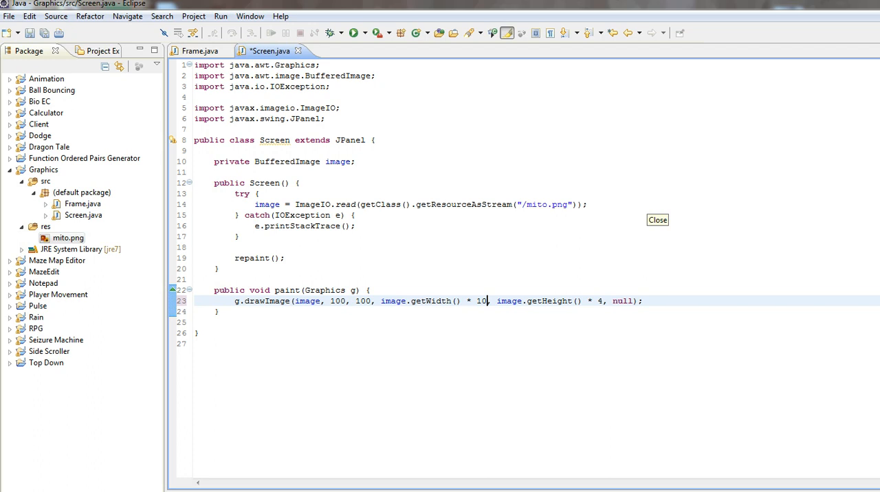
- Correct the remaining multiplier to 4 and run again to confirm the scaling
click(353, 33)
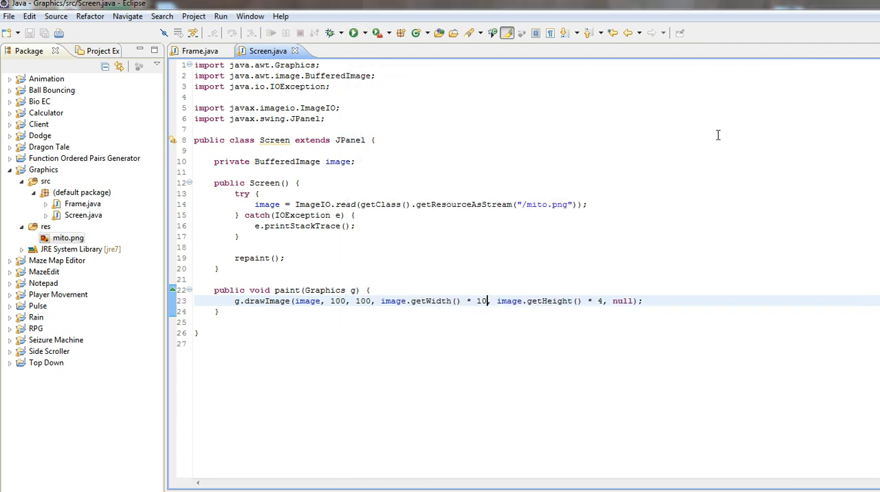
text(4)
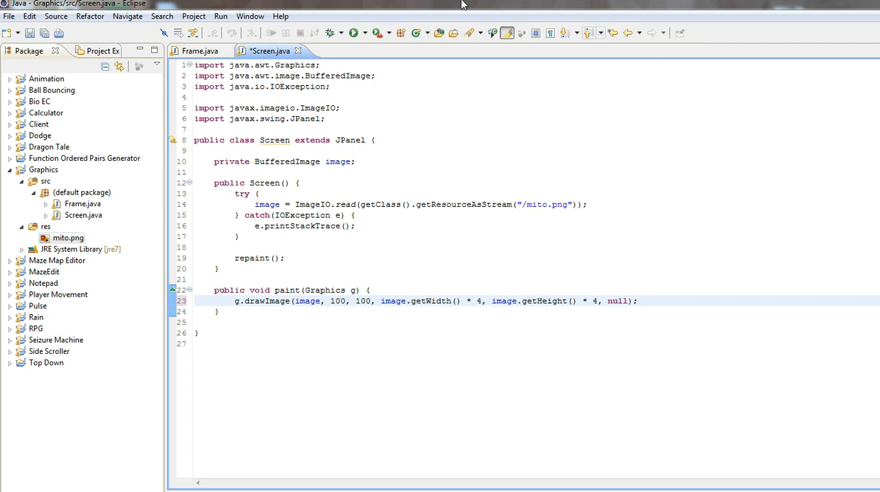
click(353, 33)
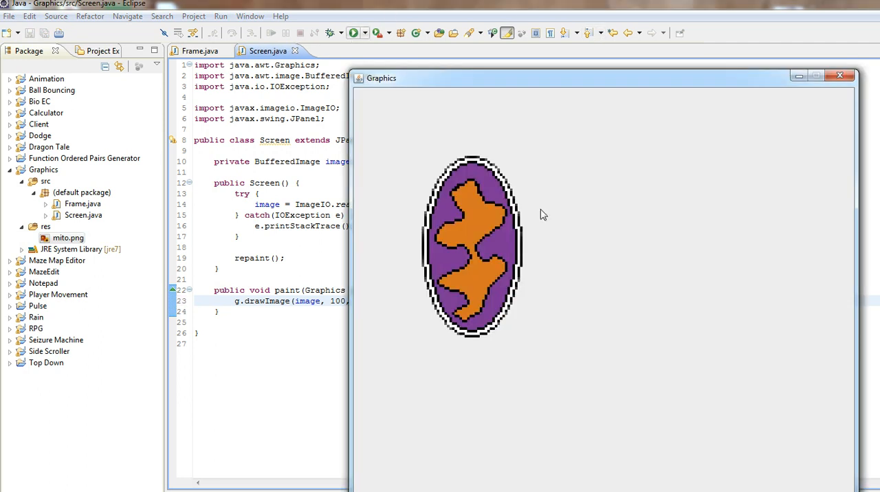
mouse_move(839, 76)
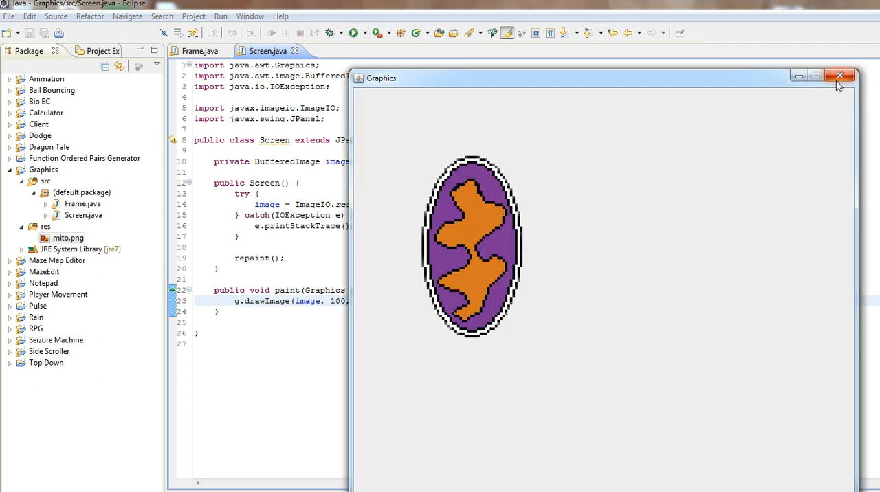
click(838, 76)
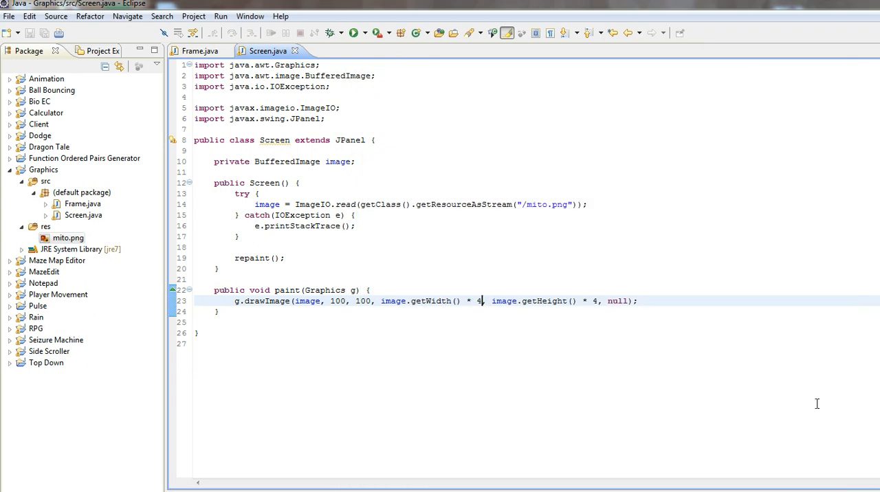